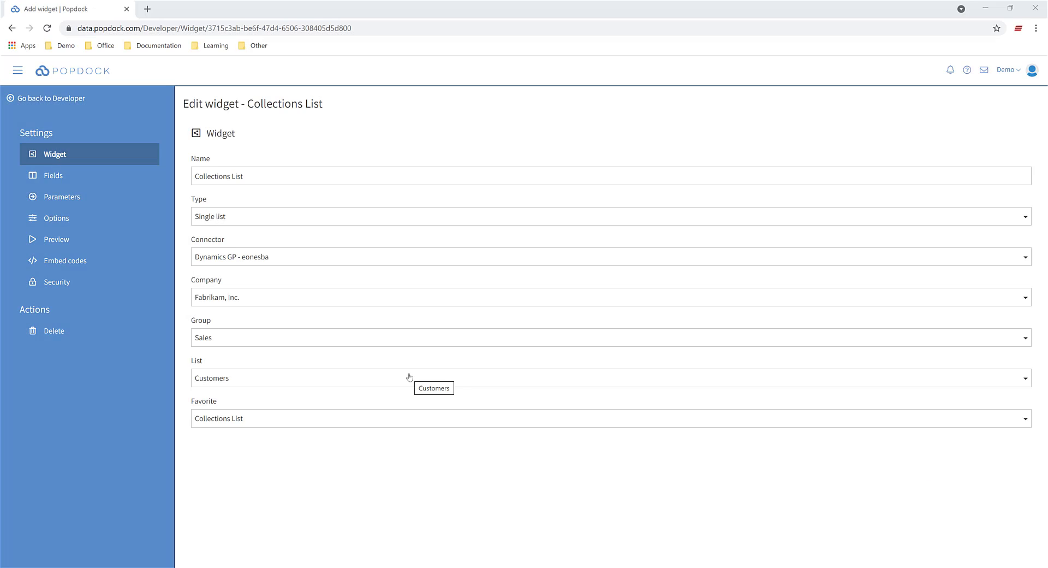
pyautogui.moveTo(277, 287)
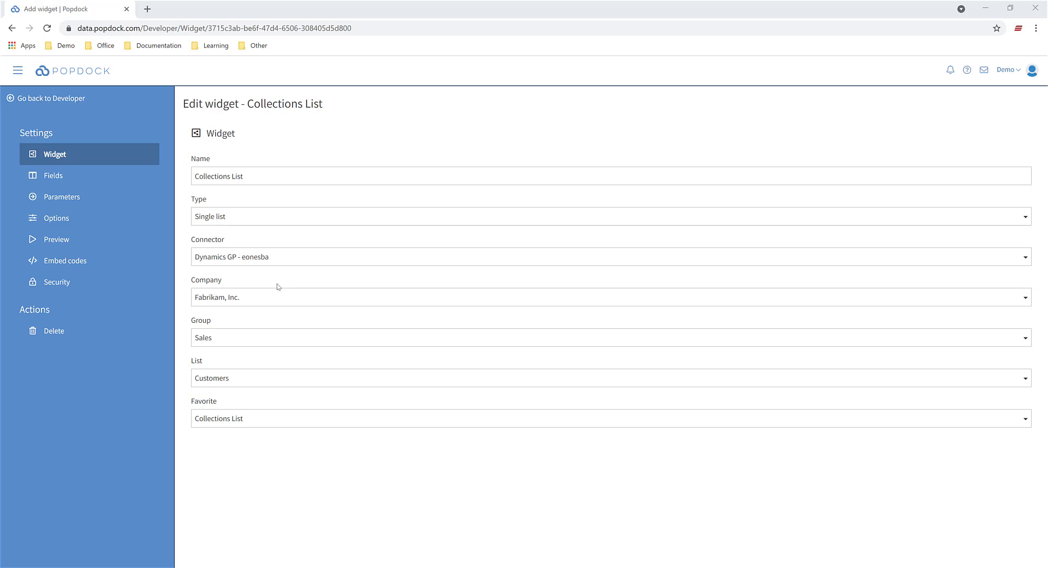
pyautogui.moveTo(251, 282)
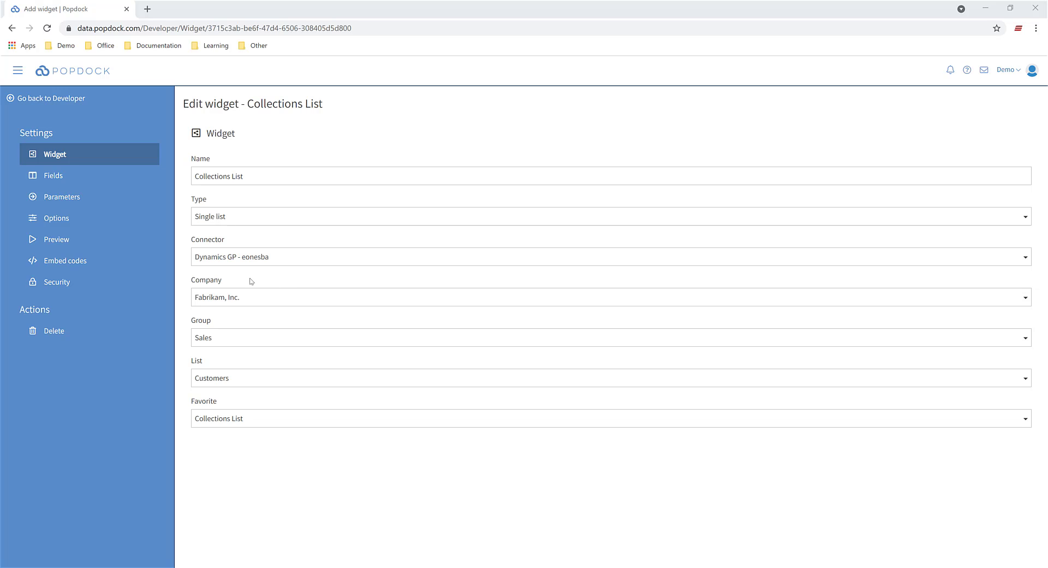
pyautogui.moveTo(65, 261)
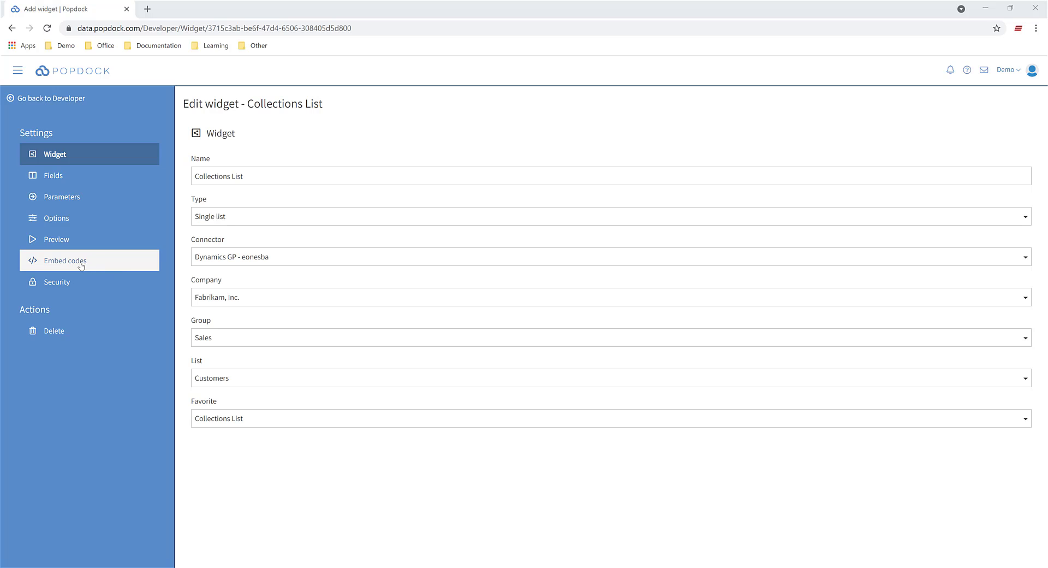
# Select the Teams Demo channel under the Demos team
pyautogui.click(65, 261)
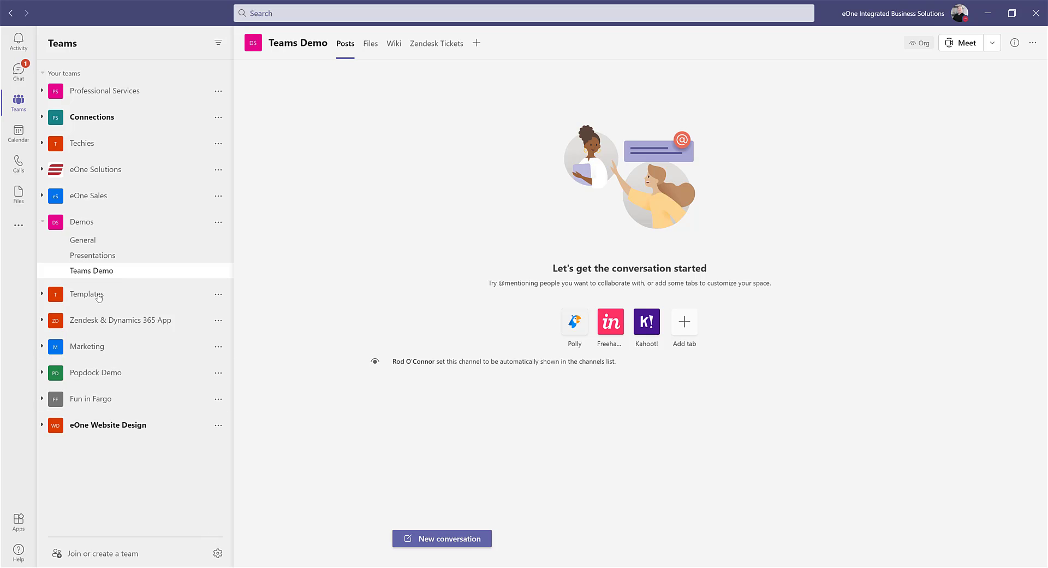
pyautogui.moveTo(87, 270)
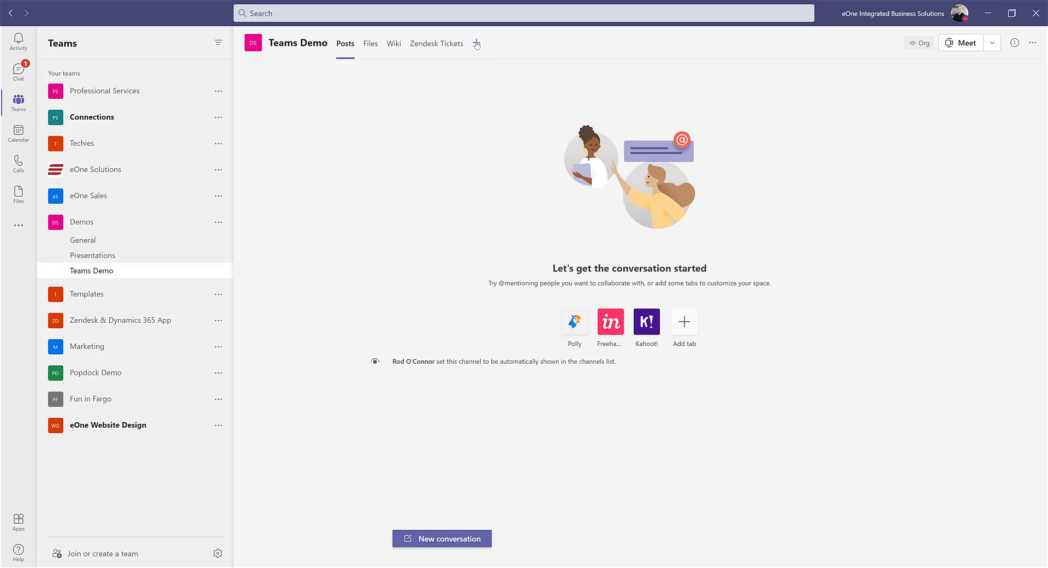
# Open the Add a tab picker from the + beside the Teams Demo channel tabs
pyautogui.click(477, 44)
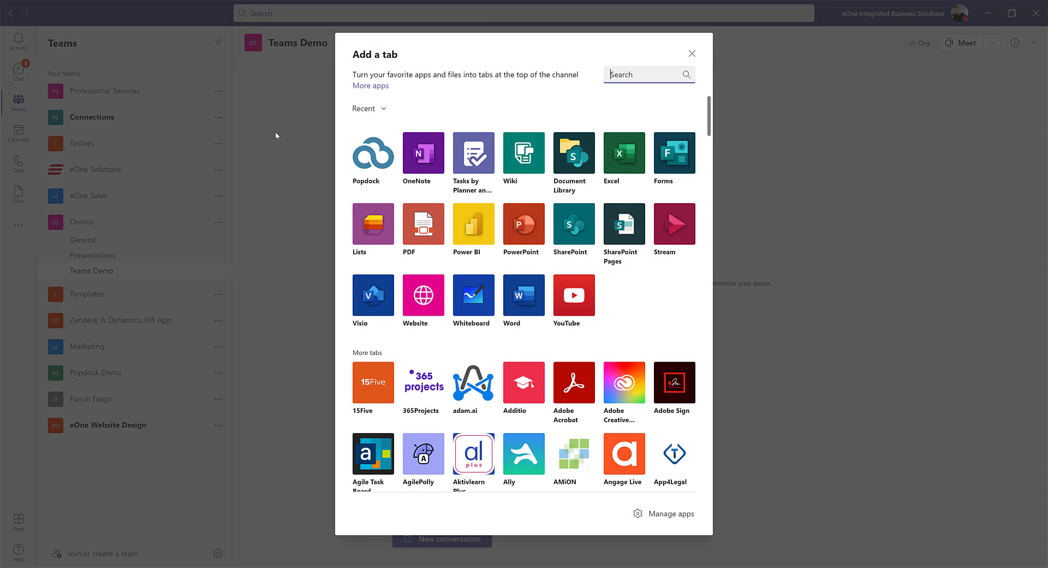
pyautogui.moveTo(373, 152)
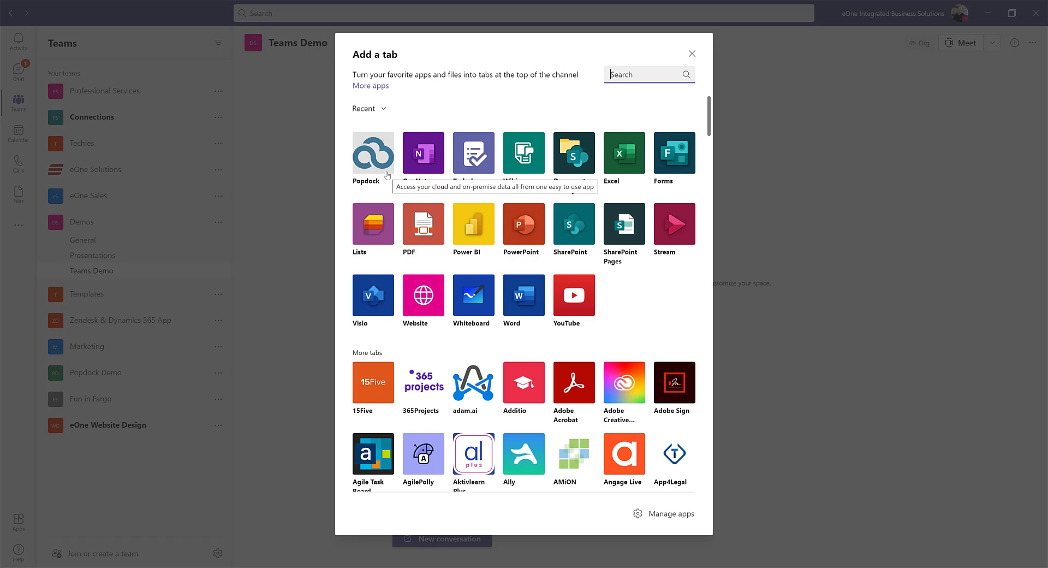
pyautogui.moveTo(638, 420)
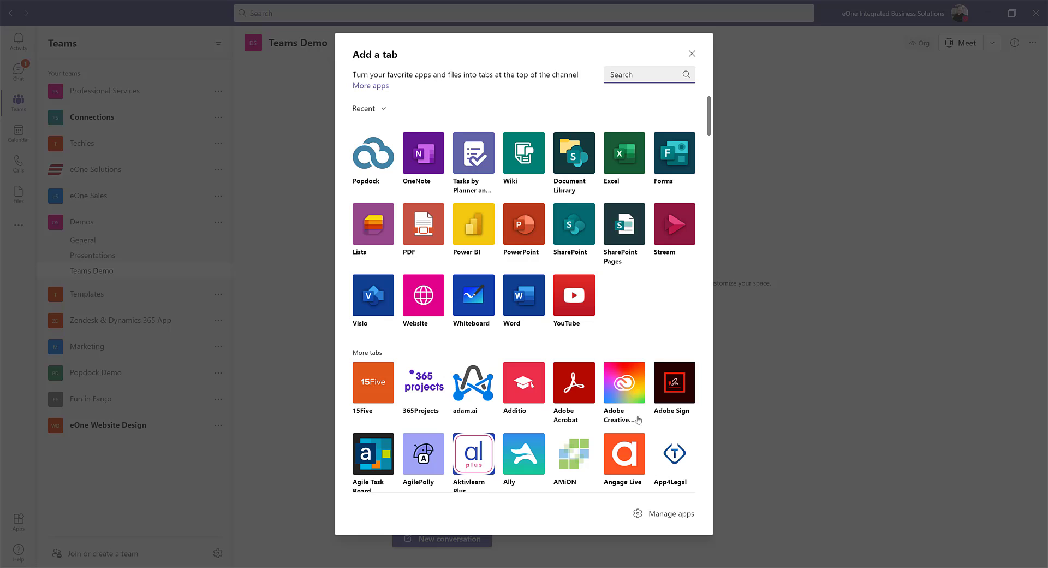
pyautogui.moveTo(553, 327)
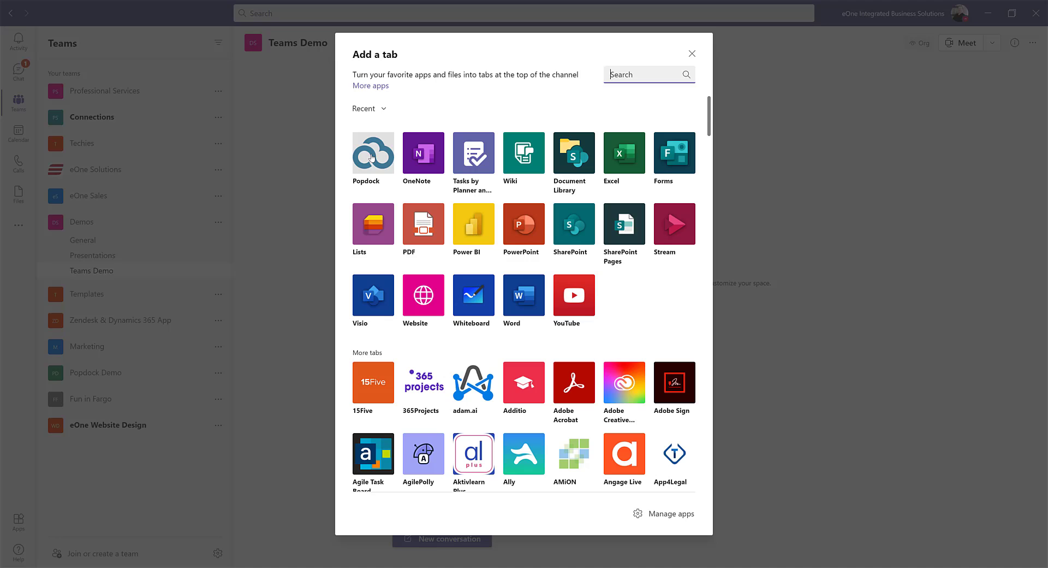
pyautogui.click(373, 153)
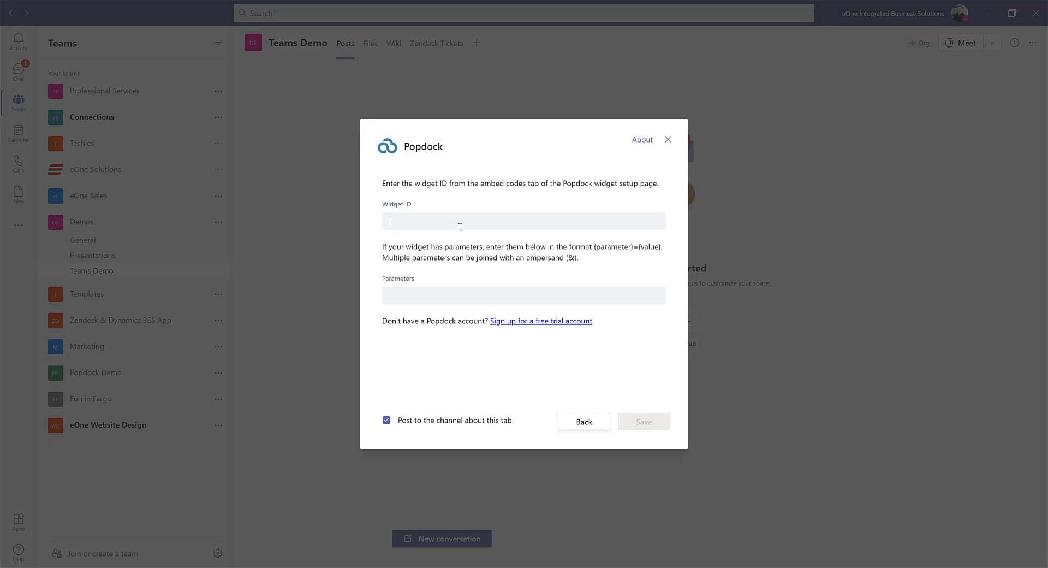
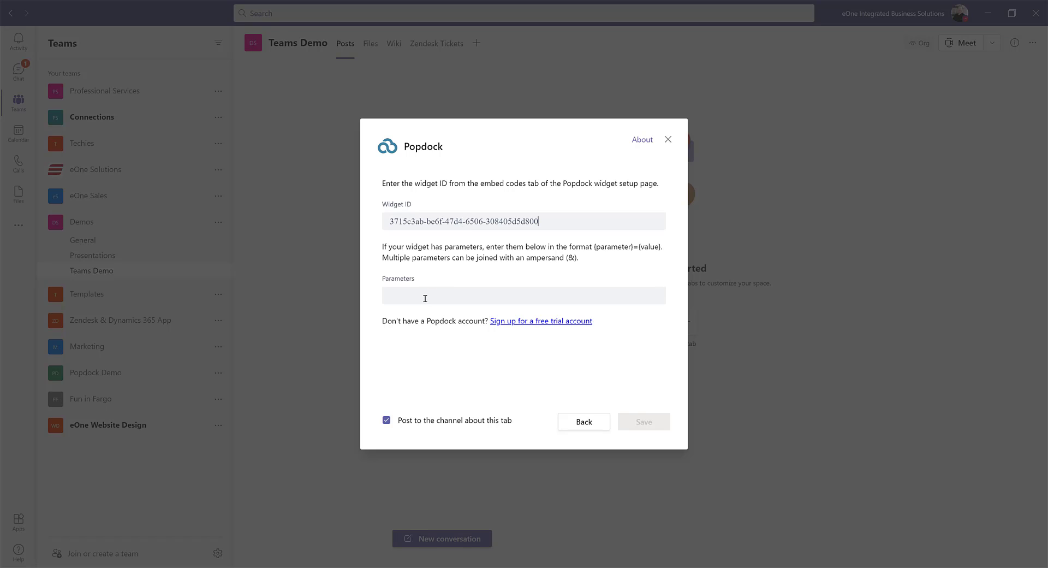
pyautogui.click(425, 297)
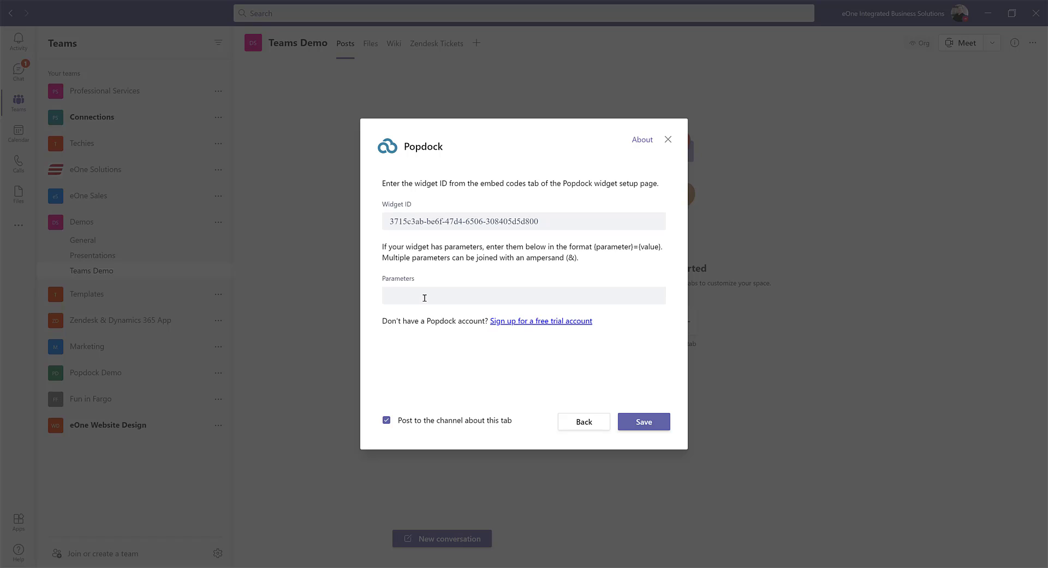
pyautogui.moveTo(459, 381)
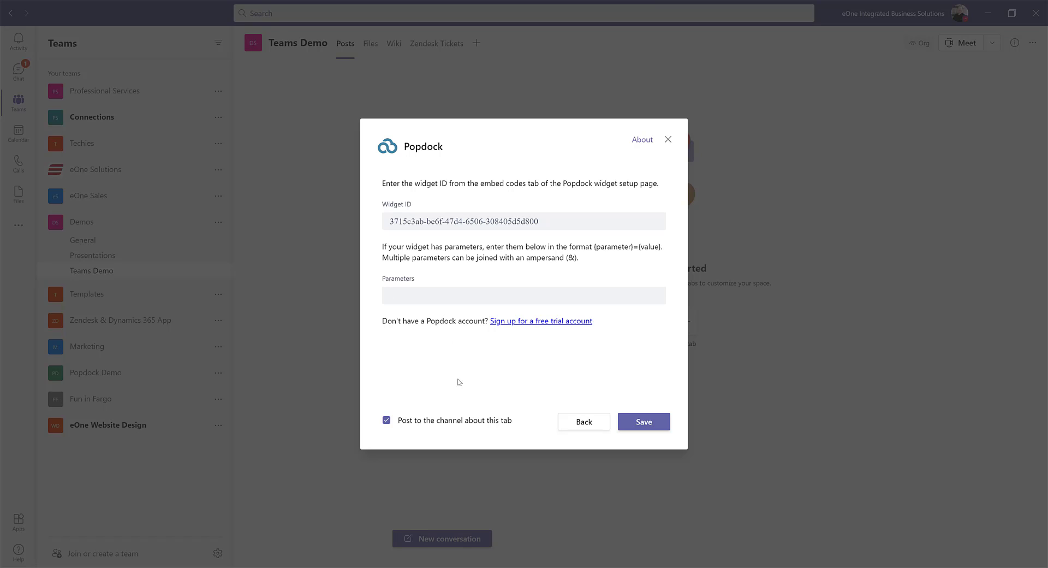
pyautogui.click(387, 420)
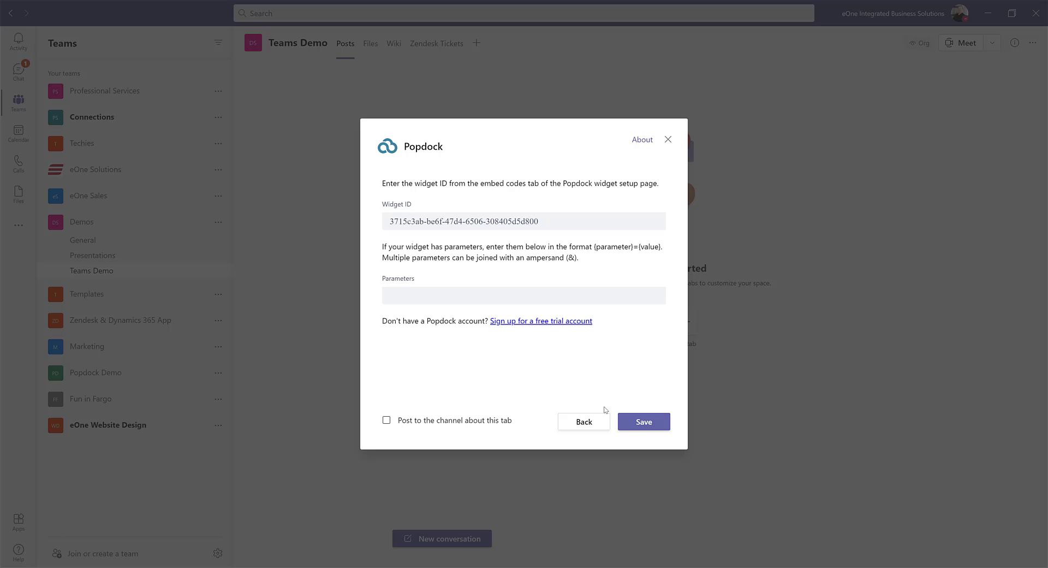
pyautogui.click(644, 421)
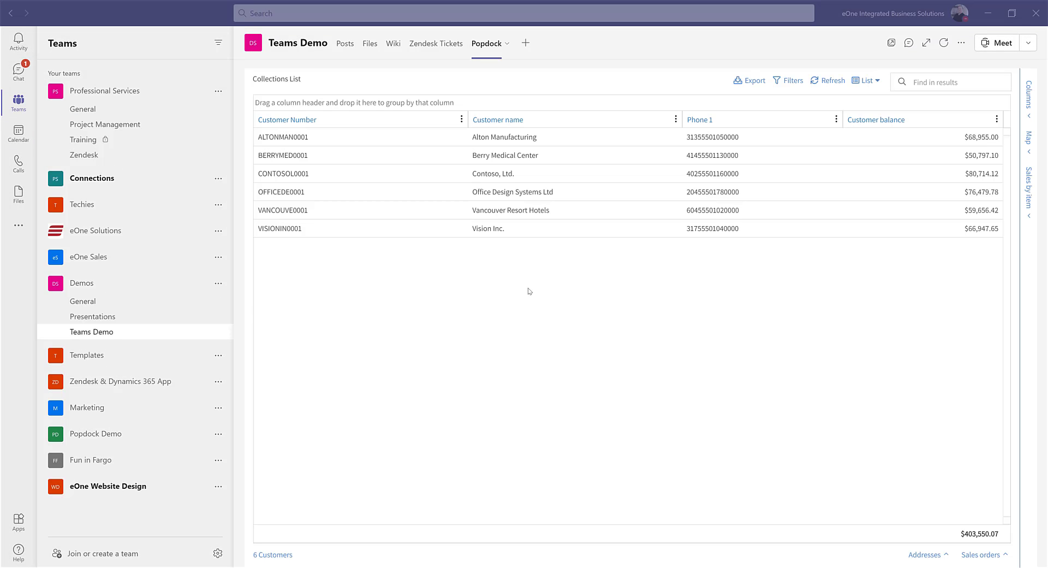
pyautogui.moveTo(533, 294)
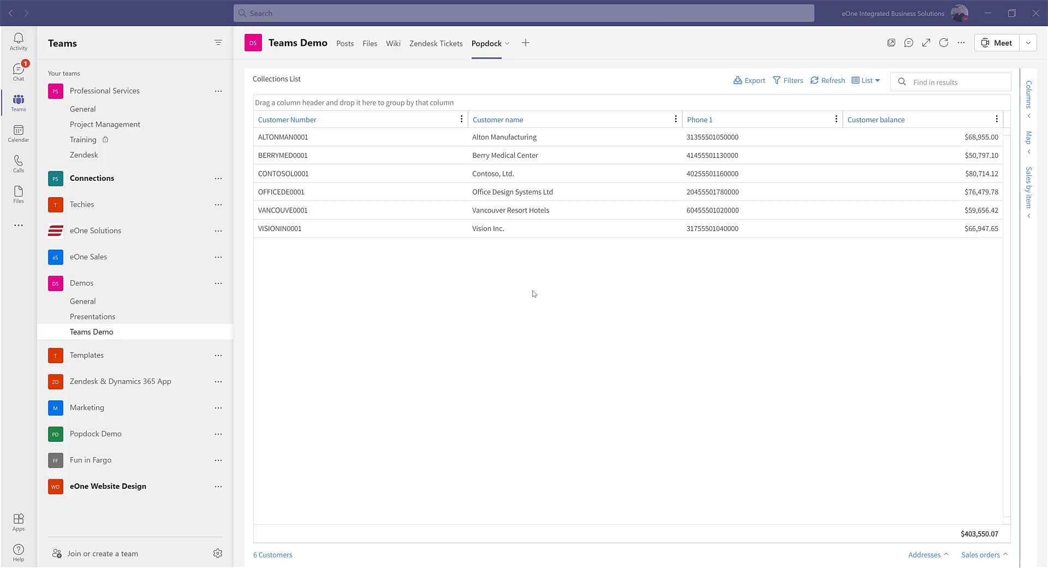
pyautogui.moveTo(503, 228)
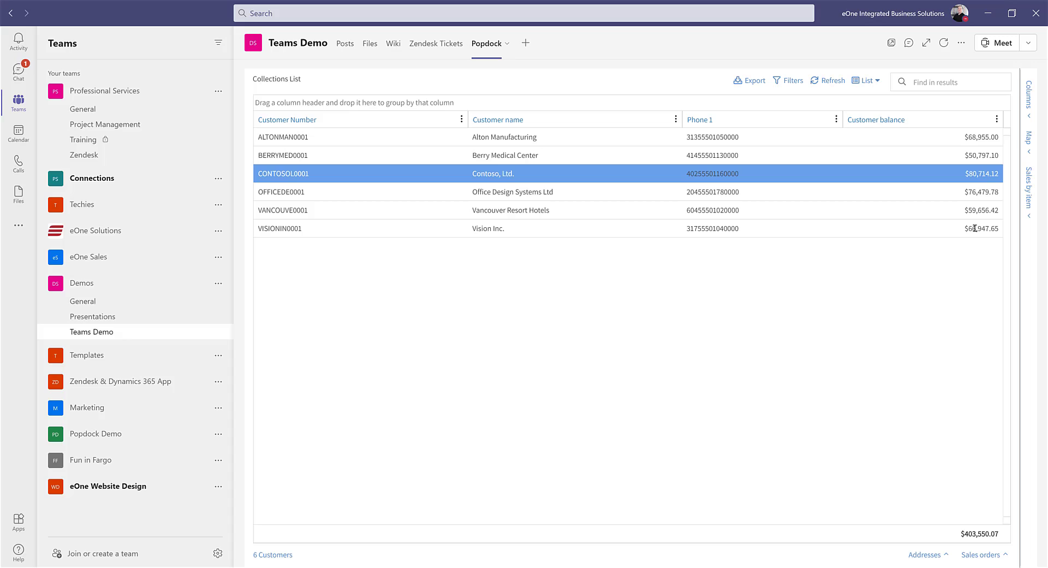
pyautogui.moveTo(878, 503)
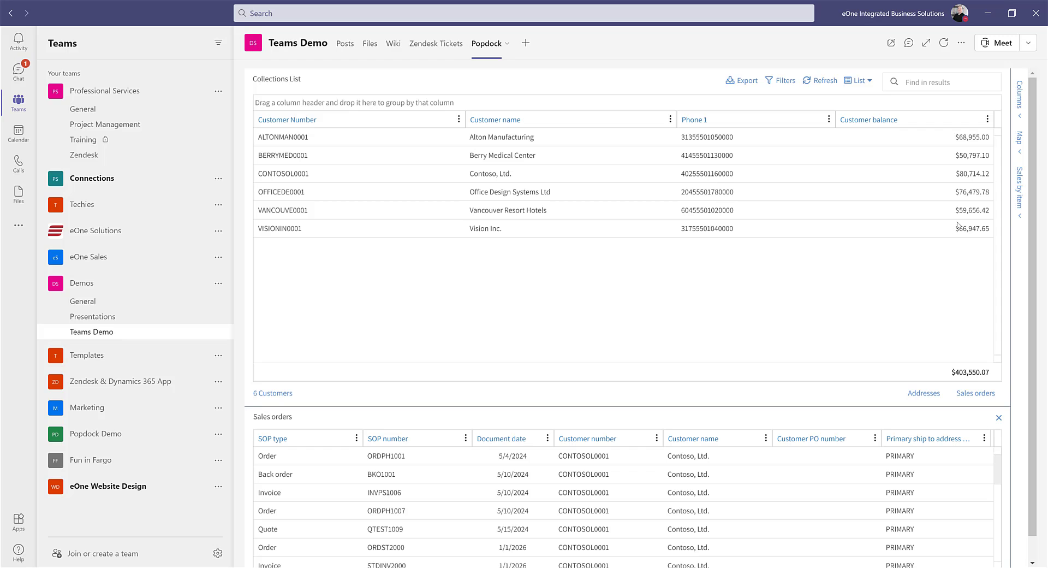
# Expand the customer list's Columns panel, then switch to the Zendesk Tickets tab
pyautogui.click(1019, 101)
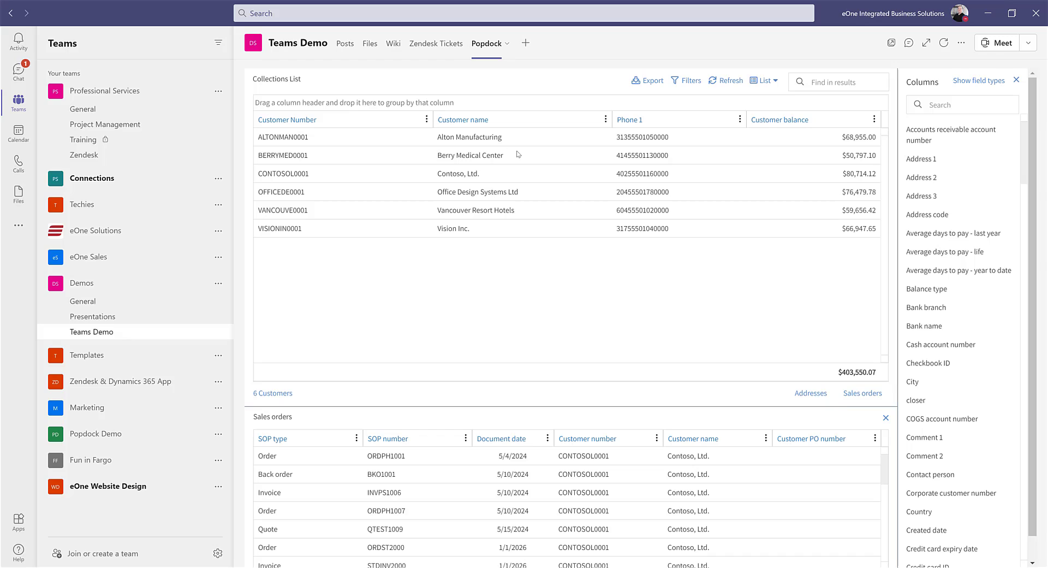
pyautogui.moveTo(425, 60)
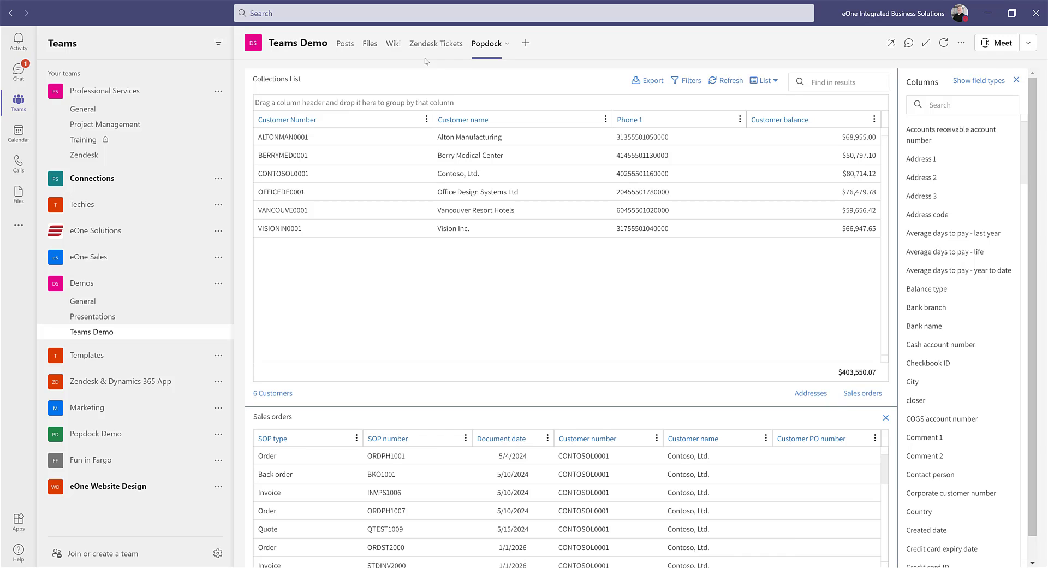
pyautogui.click(435, 44)
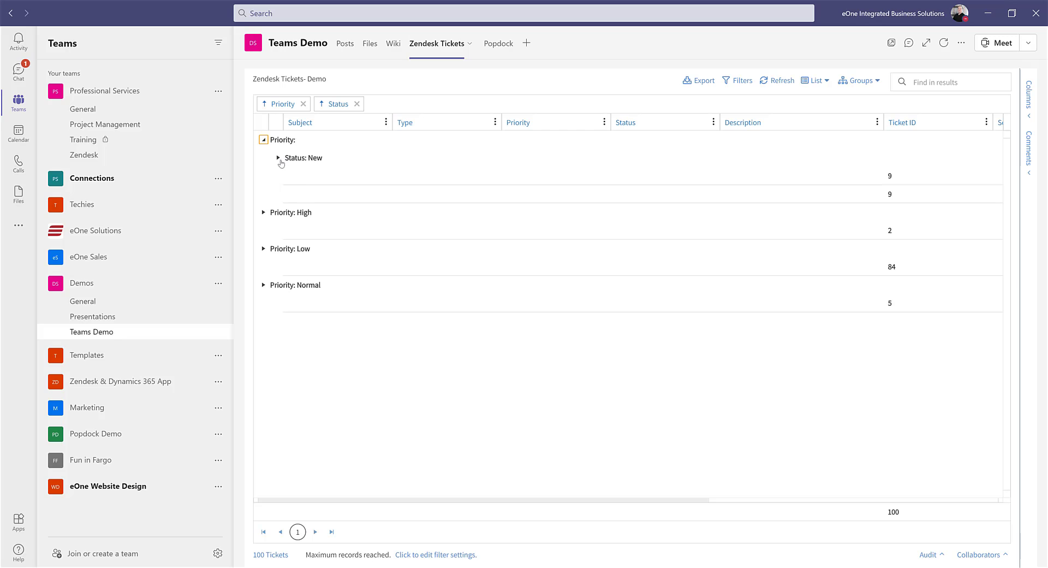
# Expand the 'Status: New' group to list its nine tickets
pyautogui.click(277, 157)
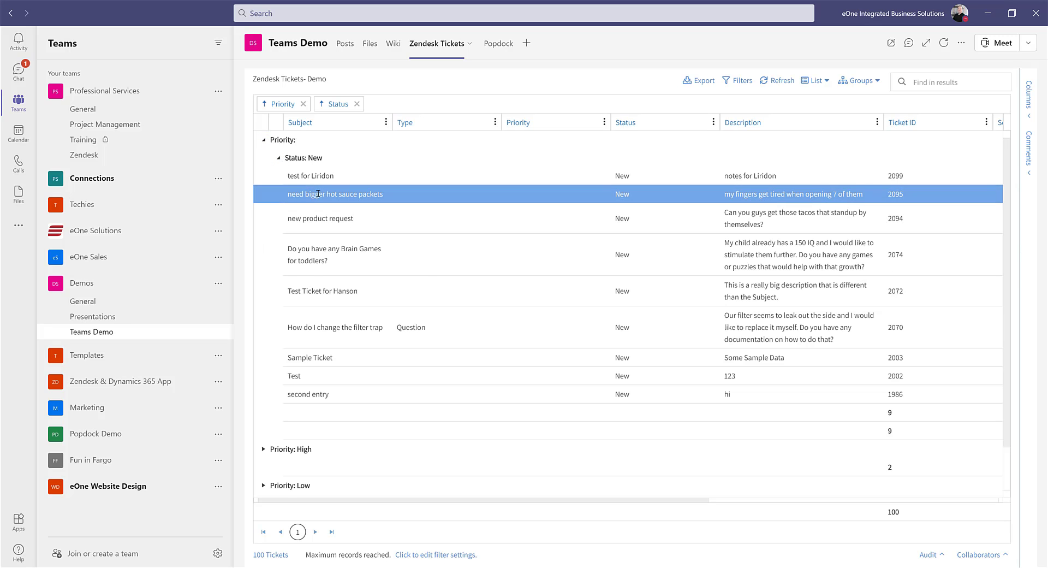